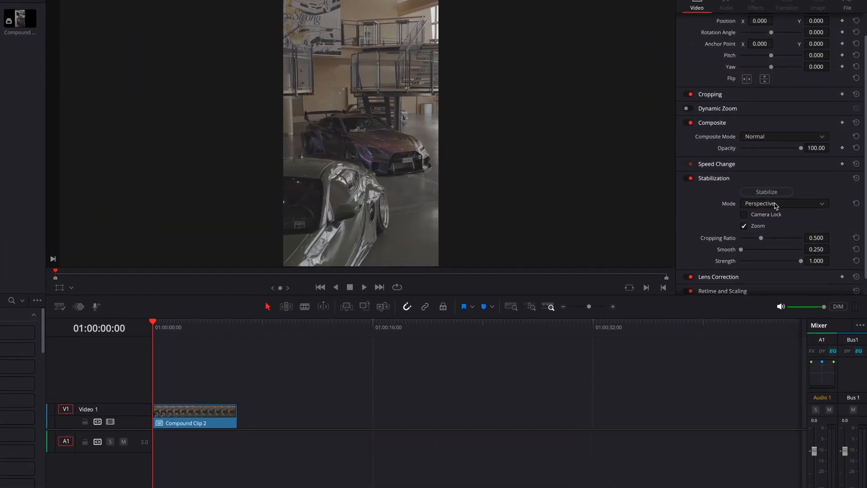
# Stabilize Compound Clip 2 in Translation mode with Smooth raised to 0.490
pyautogui.click(780, 203)
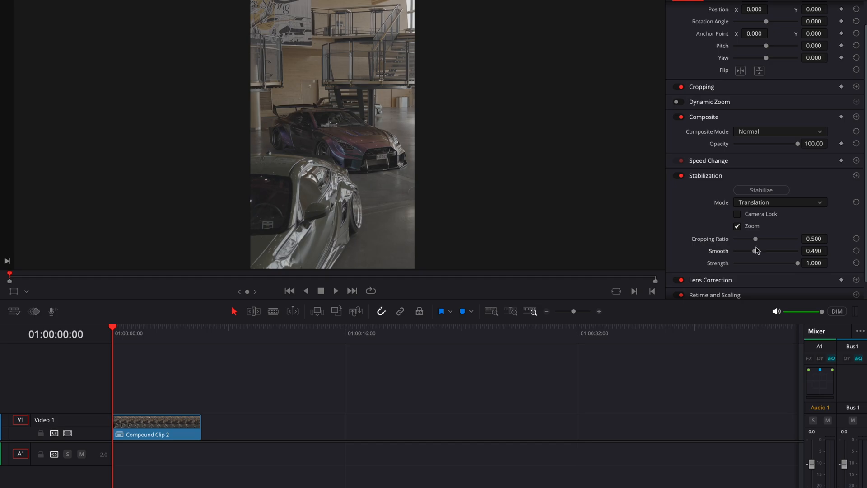
pyautogui.click(760, 189)
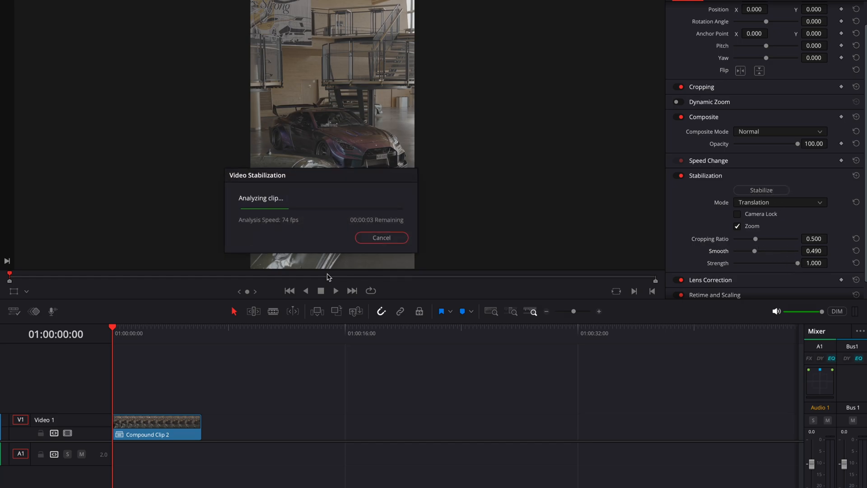
pyautogui.click(381, 237)
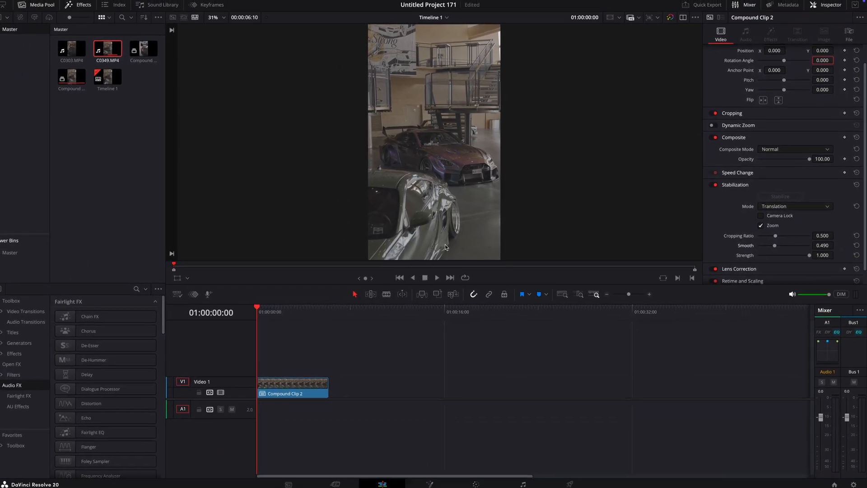
# Create Compound Clip 3 from the stabilized clip on the timeline
pyautogui.click(441, 277)
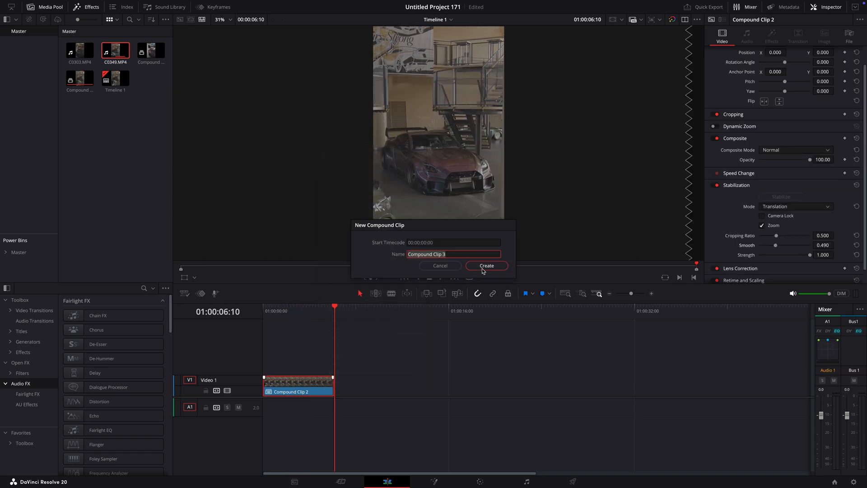
pyautogui.click(485, 266)
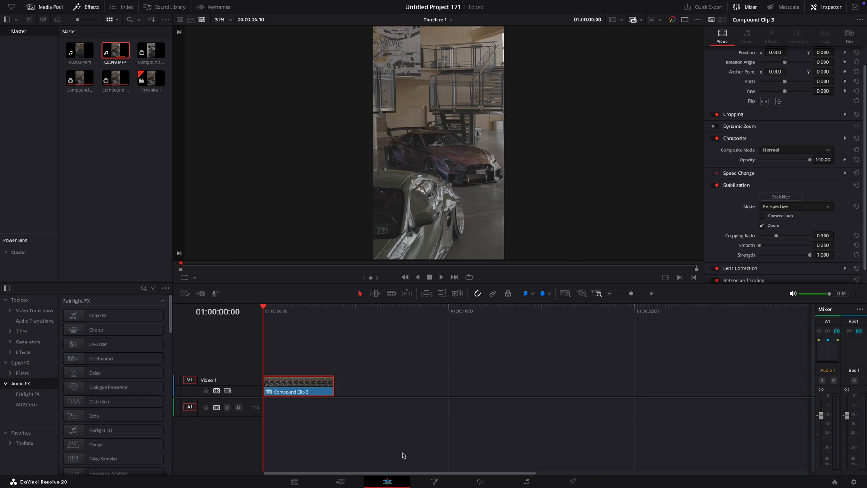
pyautogui.moveTo(439, 455)
pyautogui.write('trac')
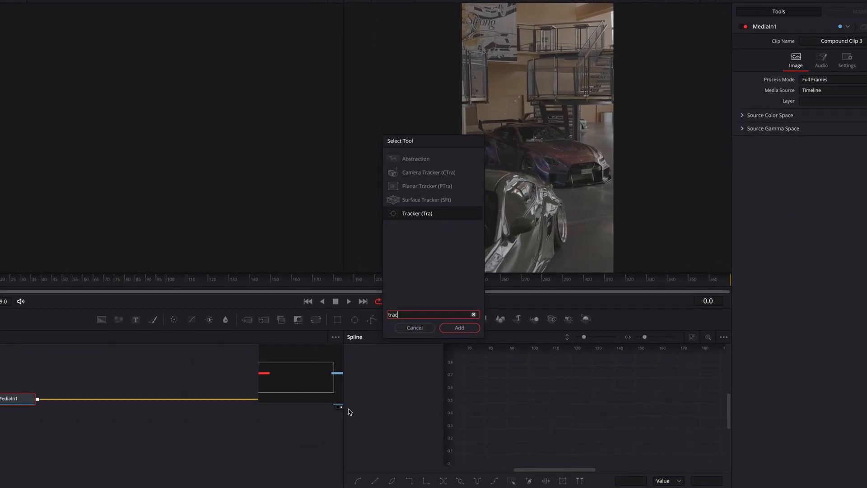
# Add a Tracker node (Tracker1) after MediaIn1 in the Fusion node graph
pyautogui.click(458, 327)
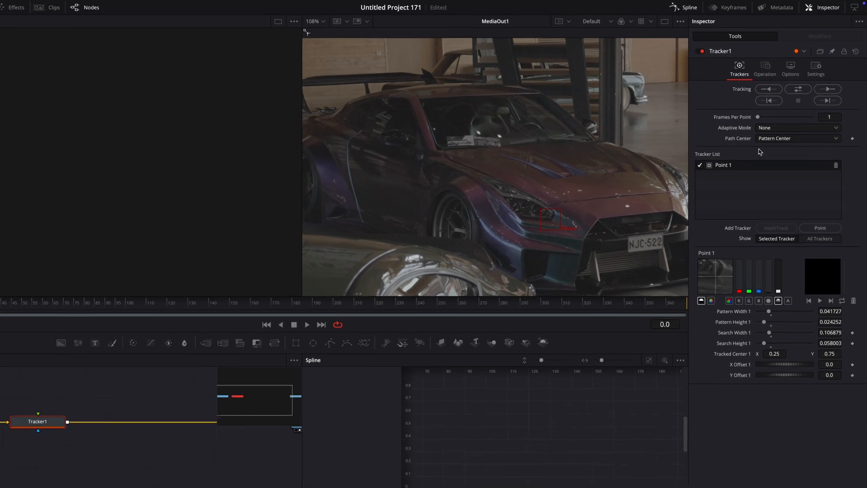
# Track Point 1 on the car forward through the clip with Best match adaptive mode
pyautogui.click(828, 89)
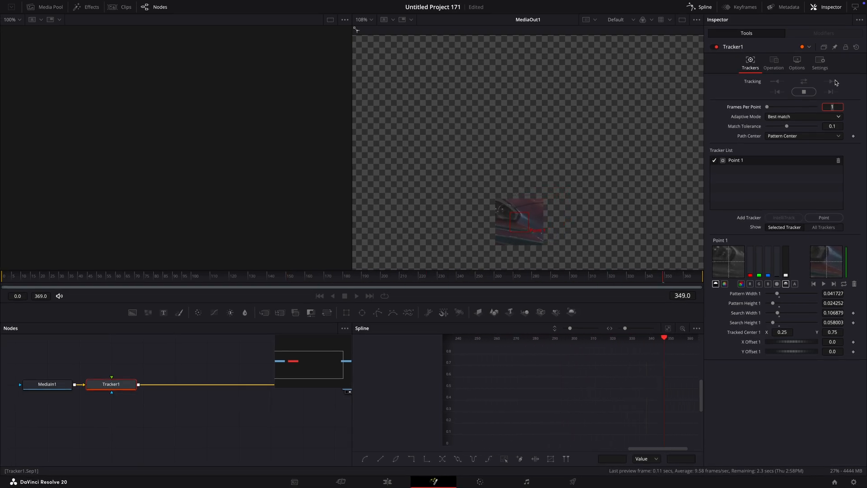
# Set Tracker1's Operation to Match Move with Merge set to BG only
pyautogui.click(774, 63)
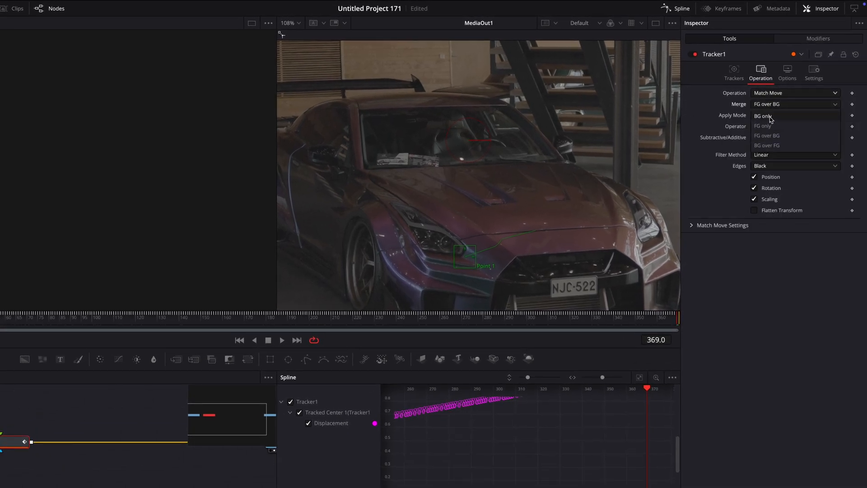
pyautogui.click(764, 115)
pyautogui.write('tracker')
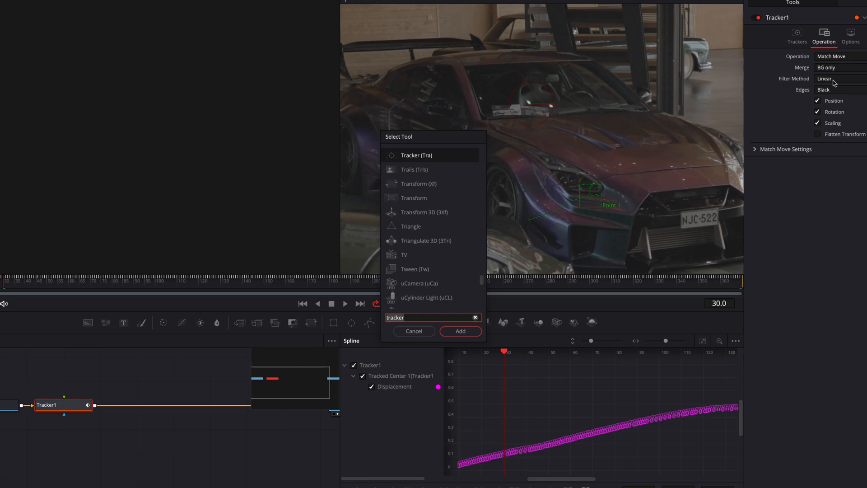
# Add Transform1 after Tracker1 with its Center animated along a path
pyautogui.click(459, 331)
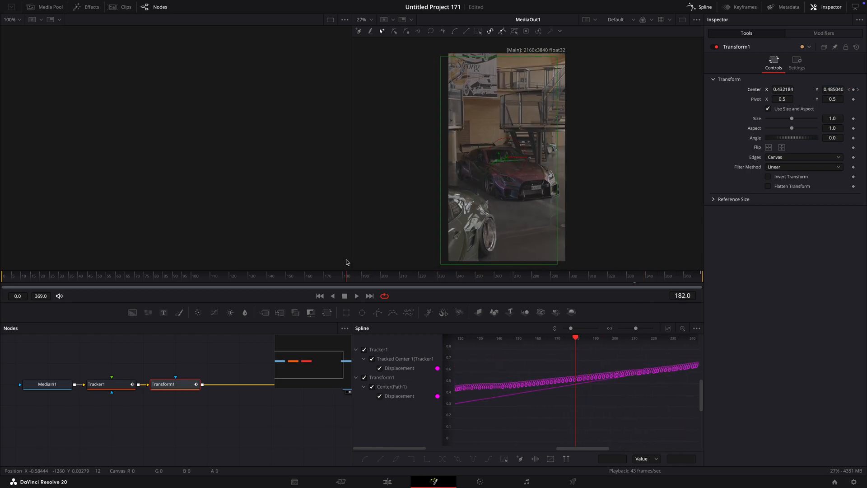
# Set Transform1's Size to 1.025, comparing the result against the MediaIn1 source view
pyautogui.tripleClick(831, 118)
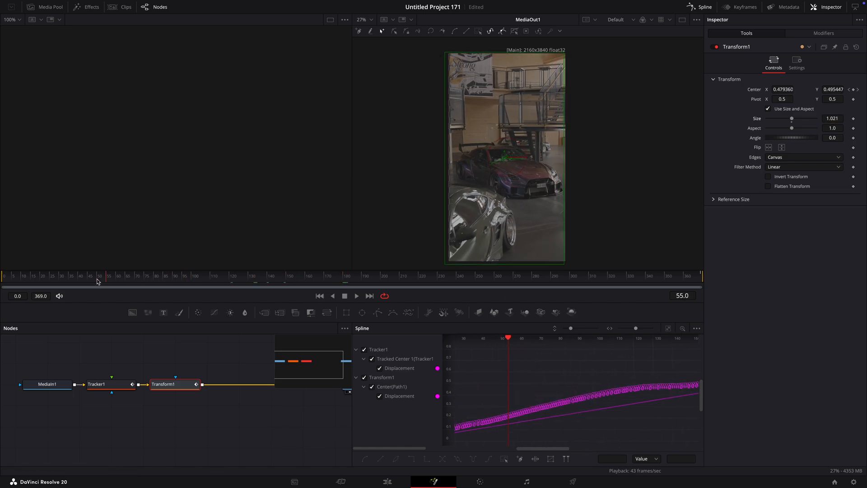
pyautogui.click(47, 384)
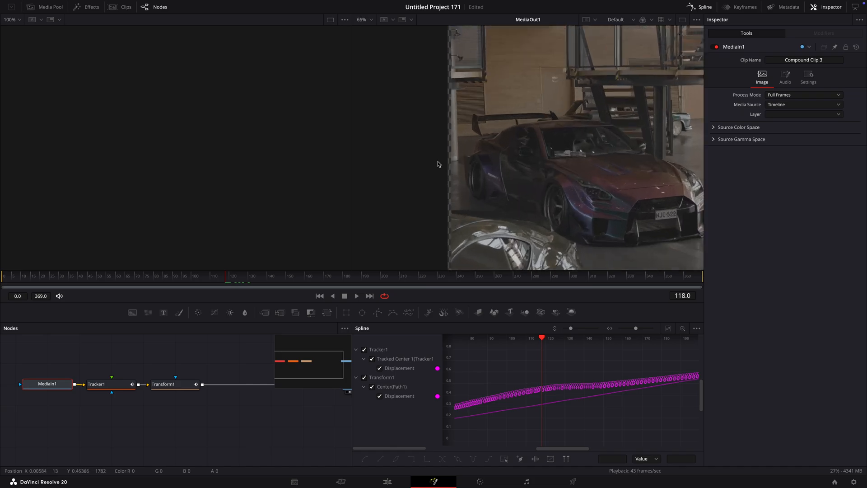
pyautogui.click(165, 383)
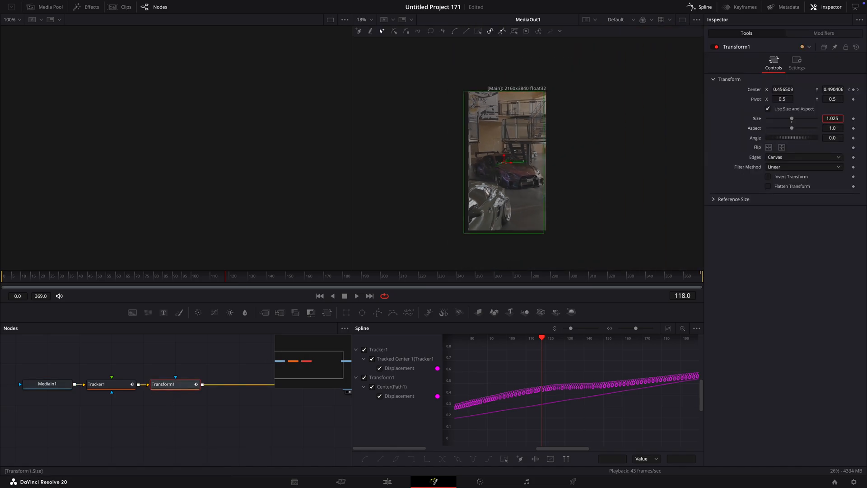
pyautogui.click(47, 384)
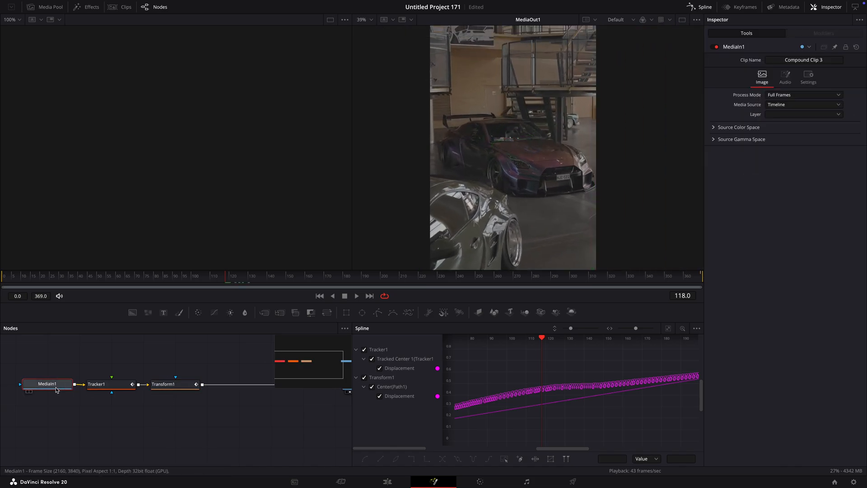
pyautogui.click(379, 275)
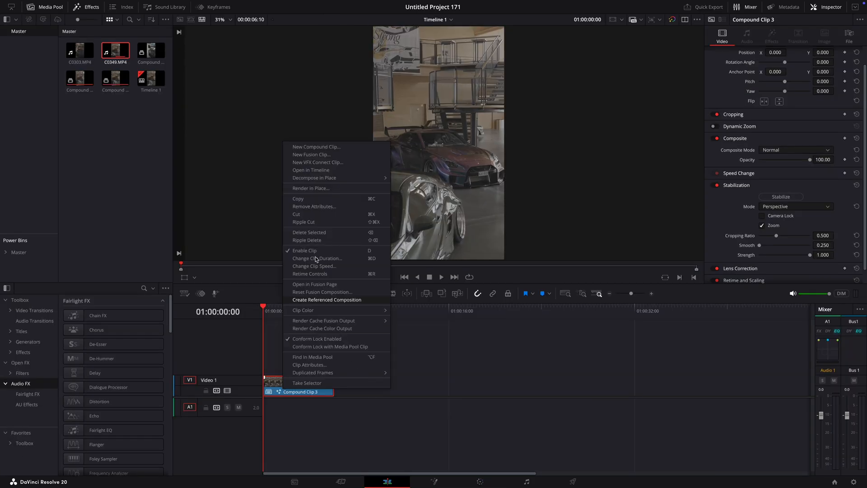
# Start a new compound clip, Compound Clip 4, from Compound Clip 3 on the Edit page
pyautogui.click(316, 146)
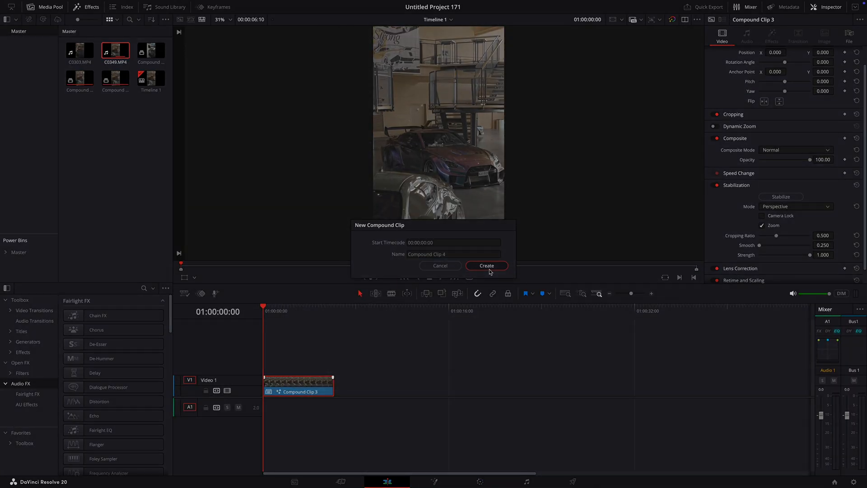